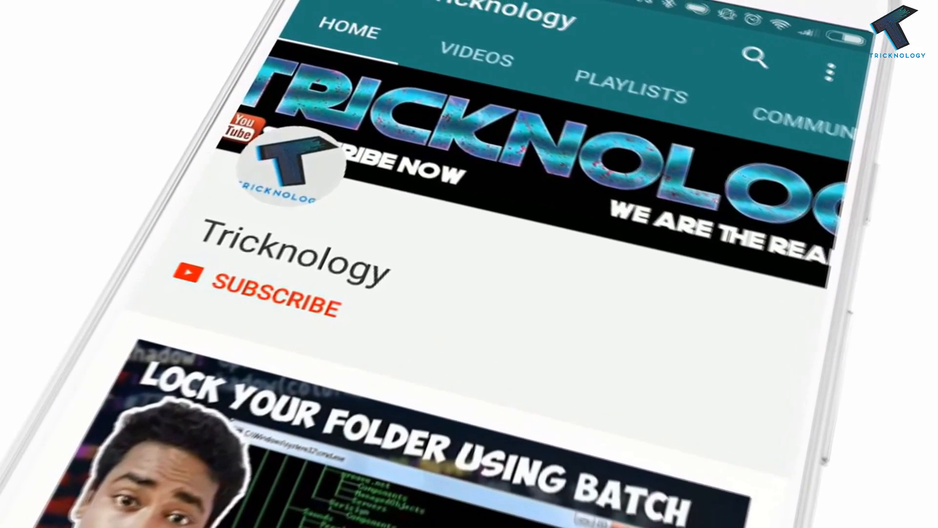
# Launch Windows Settings from the Start menu.
pyautogui.click(272, 299)
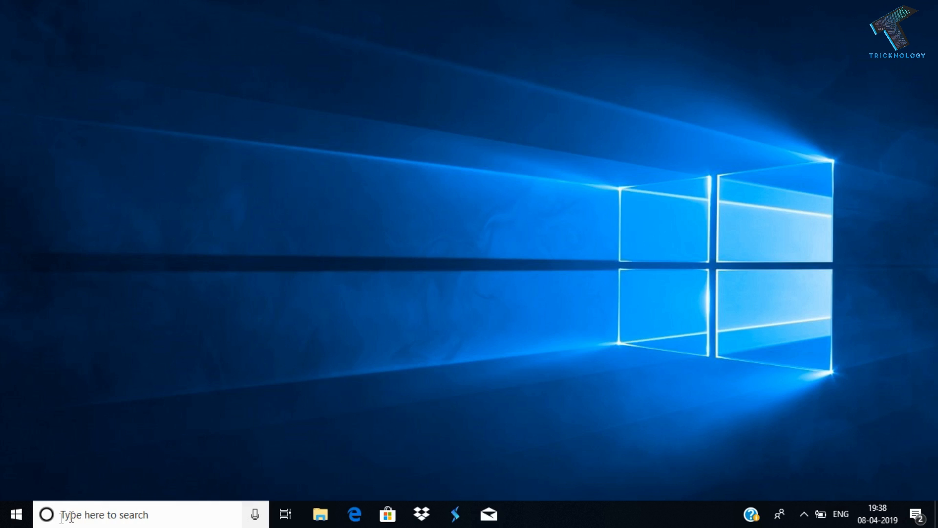
pyautogui.click(15, 514)
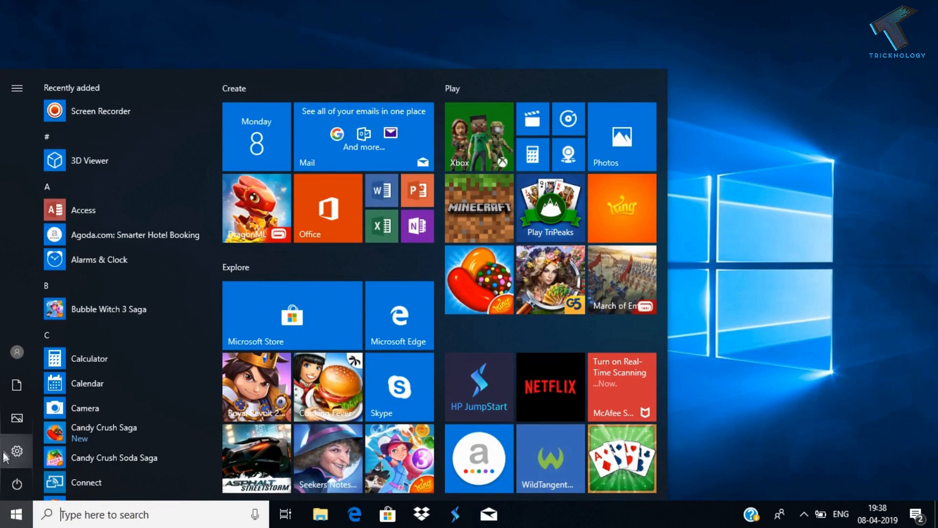
pyautogui.click(17, 451)
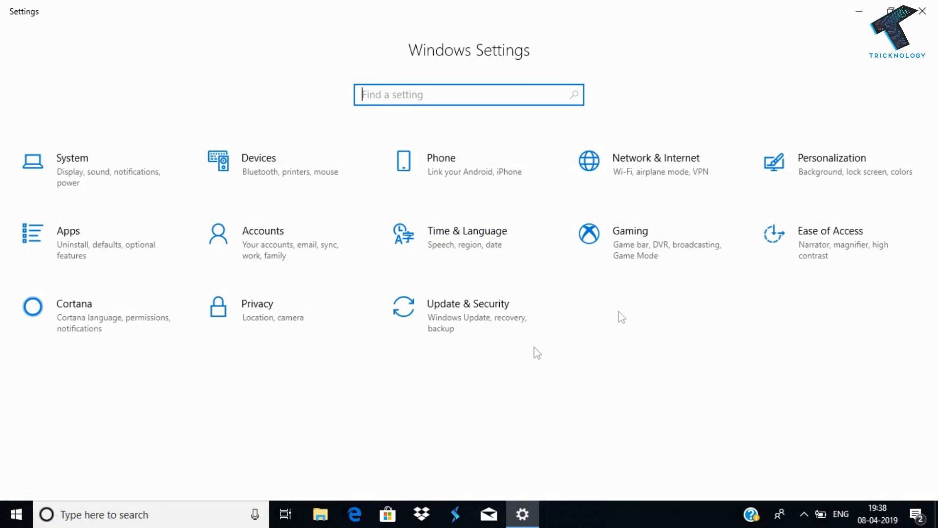
pyautogui.moveTo(191, 262)
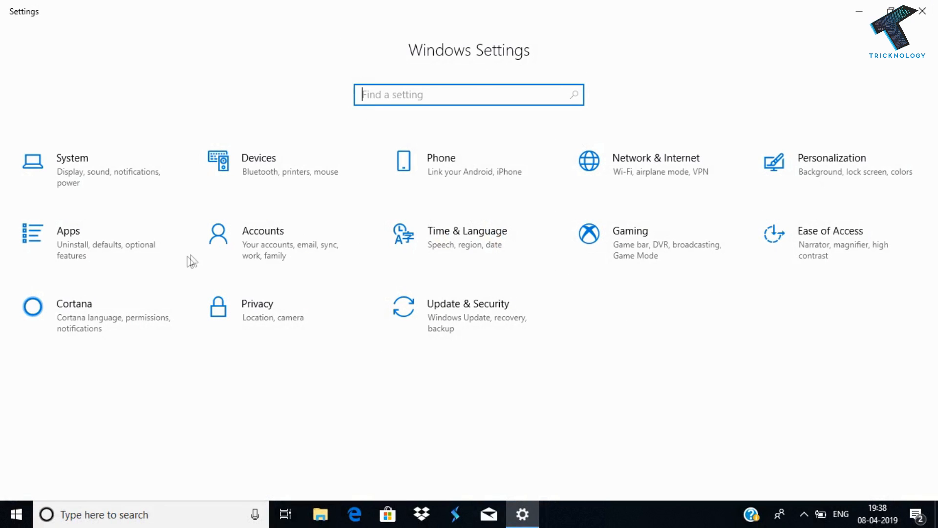
# Go to Privacy > Camera and confirm device camera access and app access are both On.
pyautogui.click(257, 303)
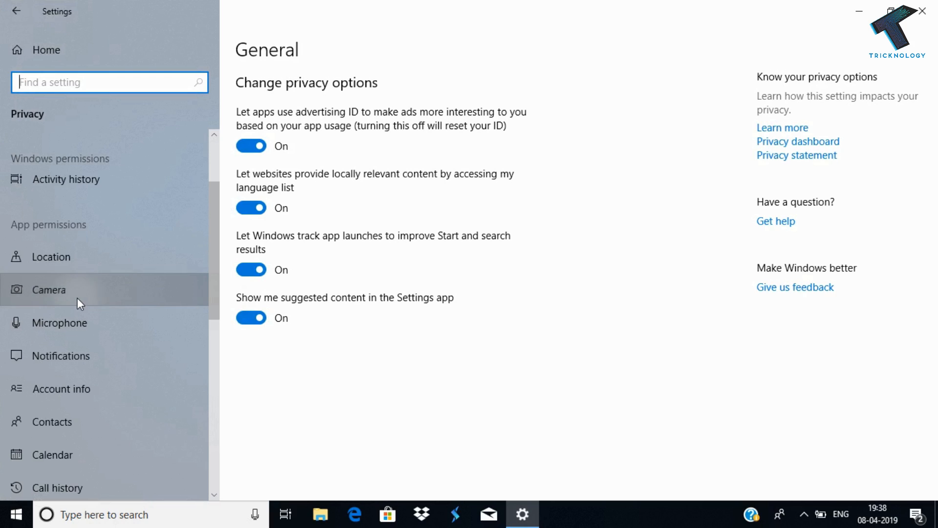
pyautogui.click(49, 290)
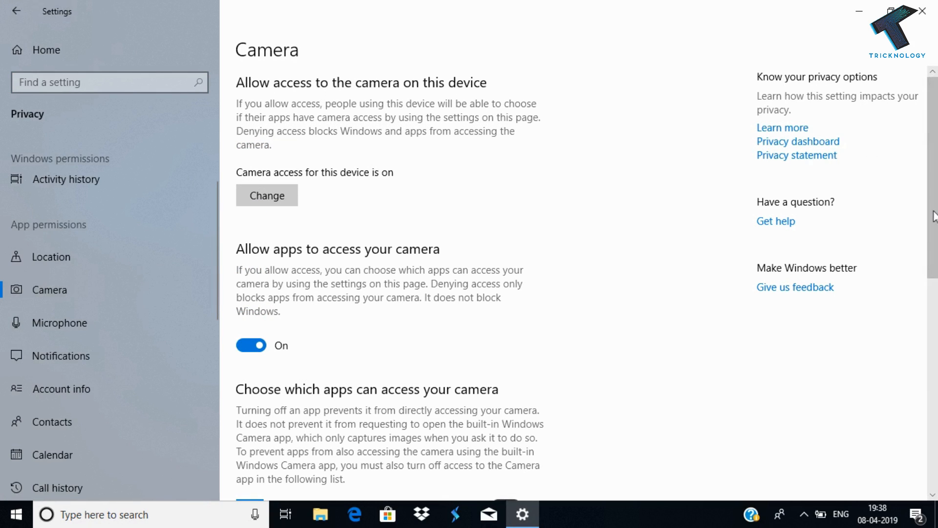
pyautogui.scroll(-3)
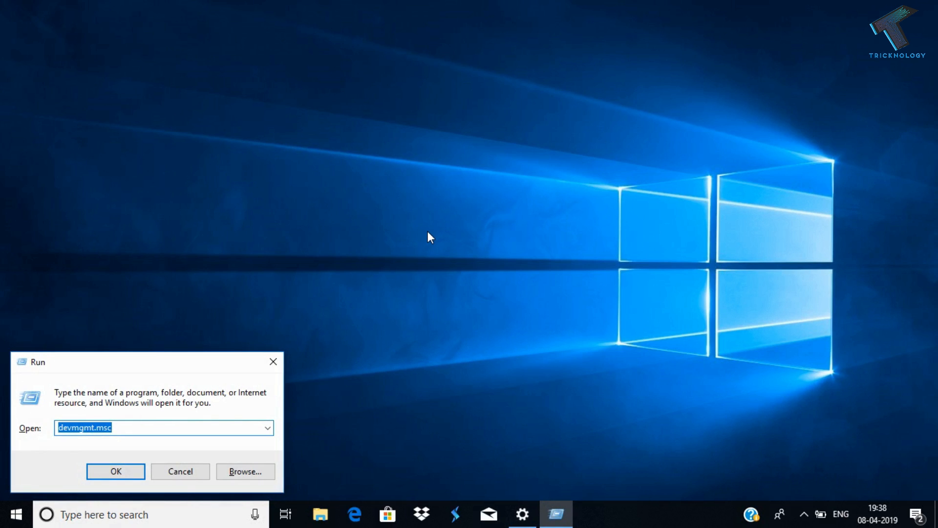
pyautogui.moveTo(215, 393)
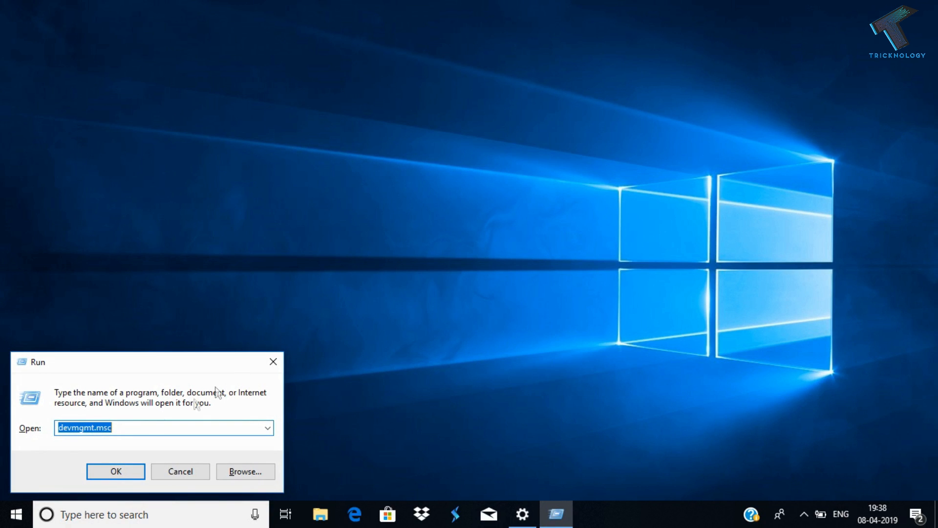
# Run devmgmt.msc from the Run dialog to launch Device Manager.
pyautogui.write('dev')
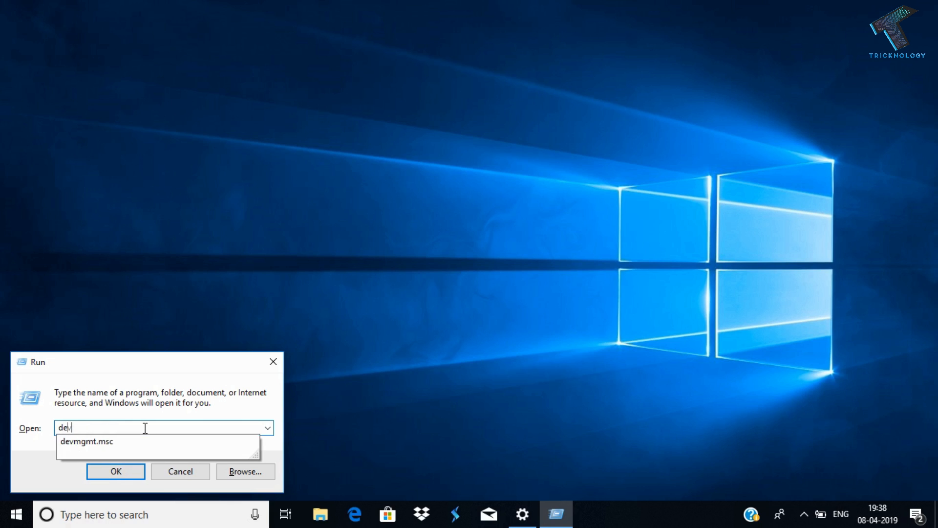
pyautogui.write('frb')
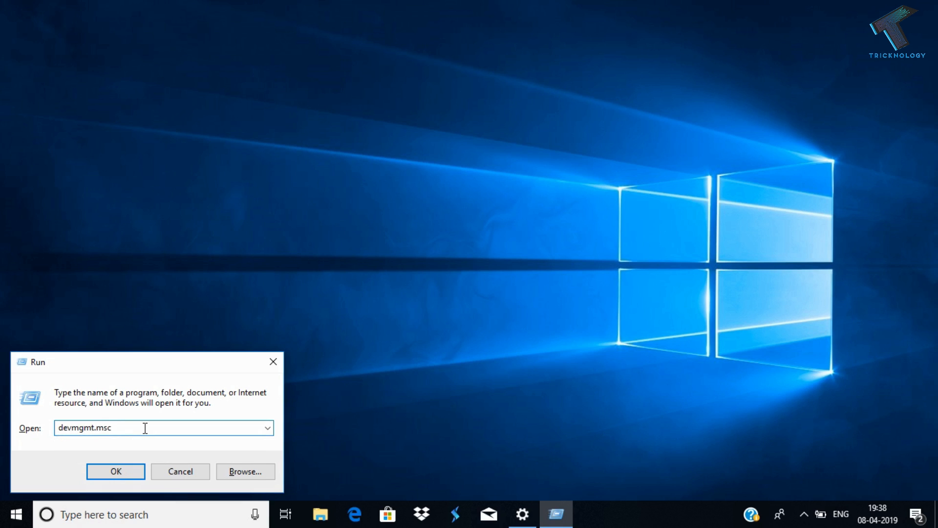
pyautogui.click(16, 514)
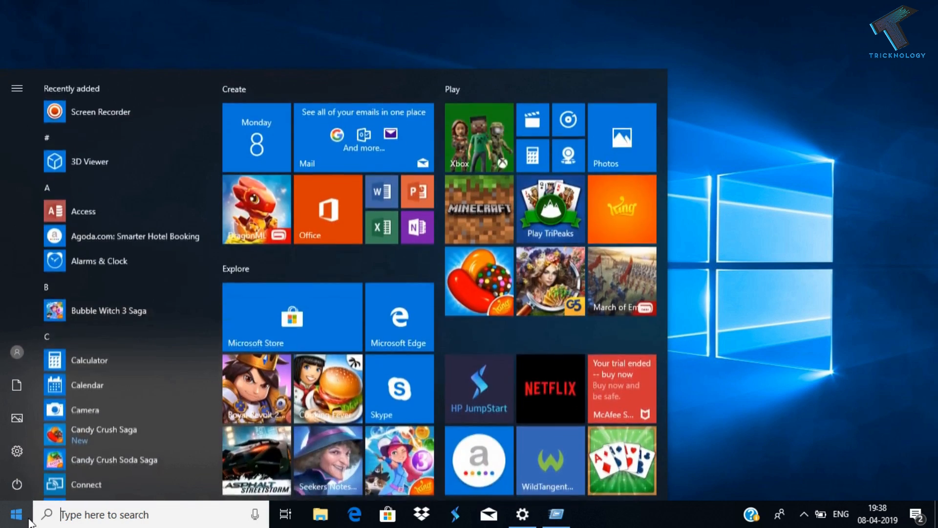
pyautogui.write('devmgmt.msc')
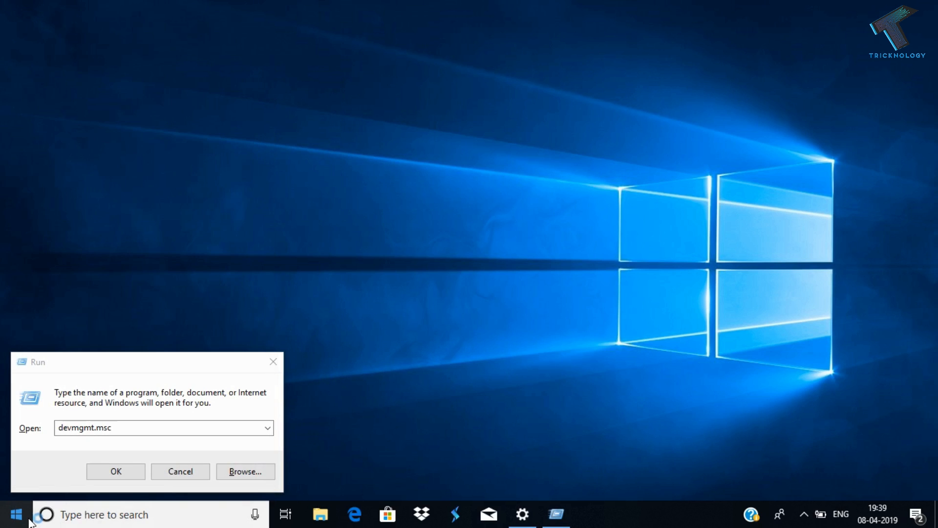
pyautogui.click(116, 471)
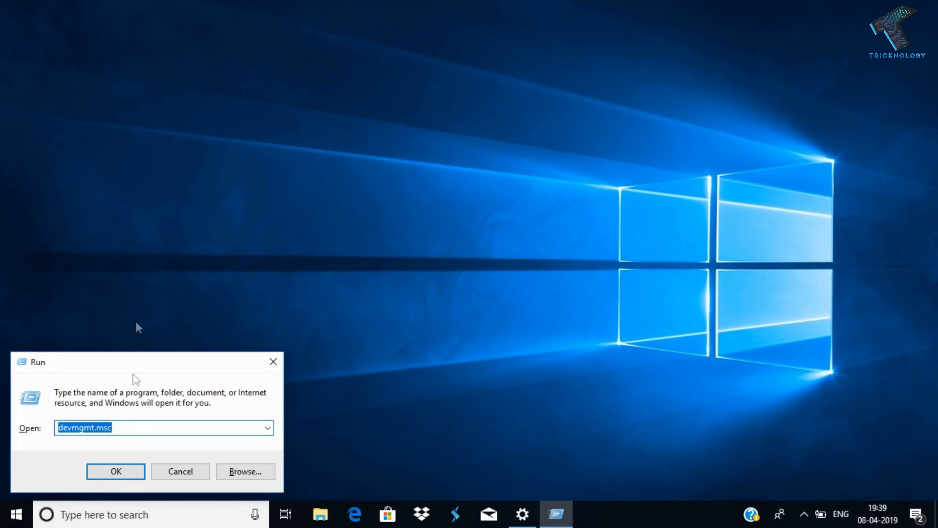
pyautogui.click(116, 471)
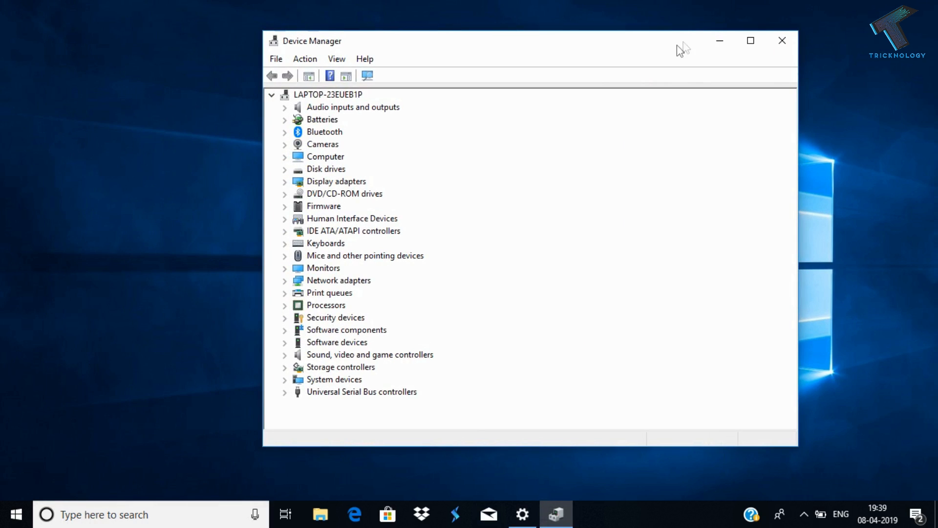
# Uninstall the HP TrueVision HD Camera under Cameras and select the computer node.
pyautogui.click(323, 144)
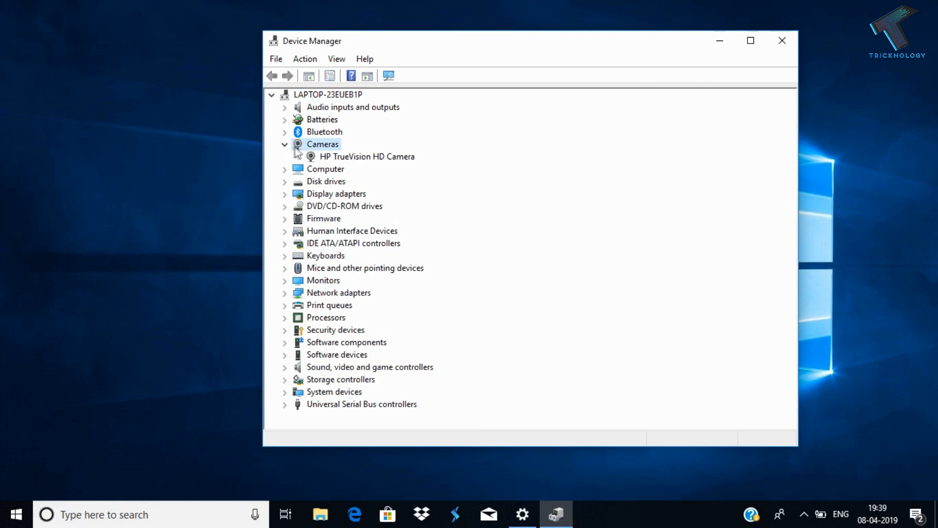
pyautogui.moveTo(329, 164)
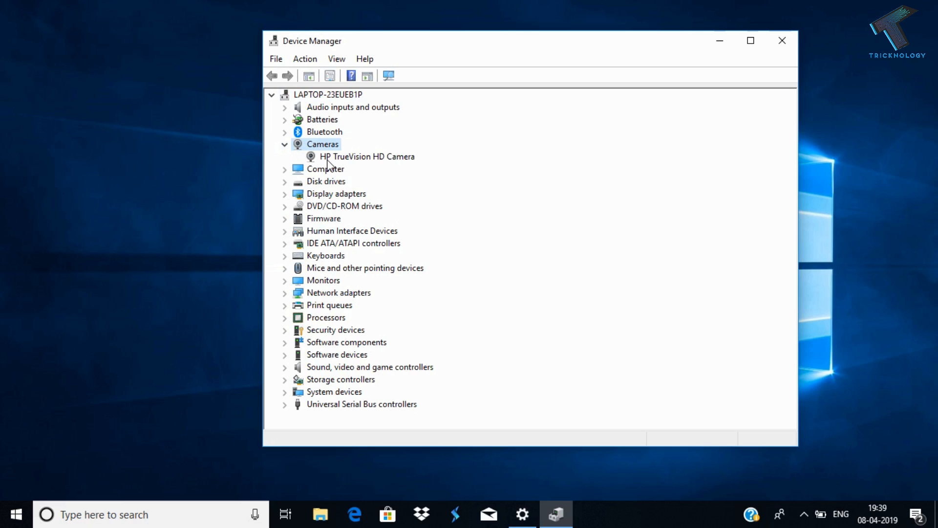
pyautogui.rightClick(367, 157)
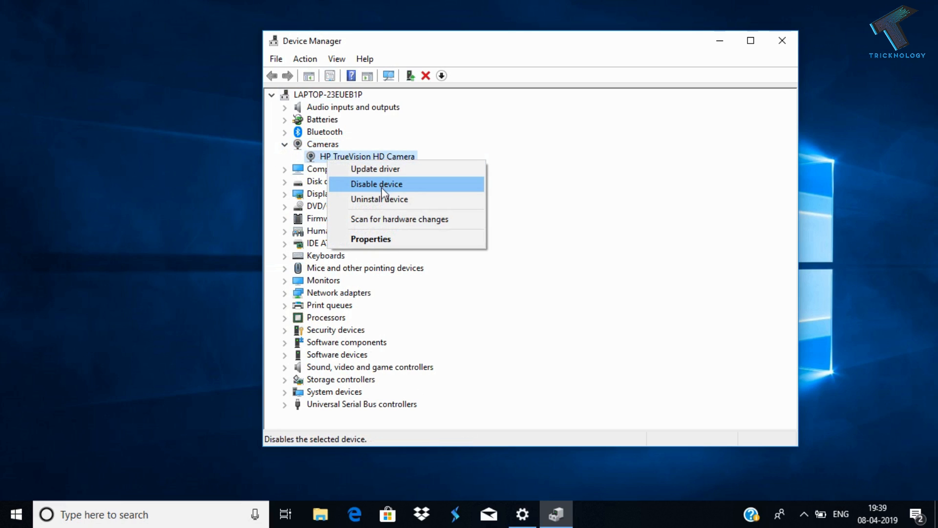
pyautogui.click(379, 198)
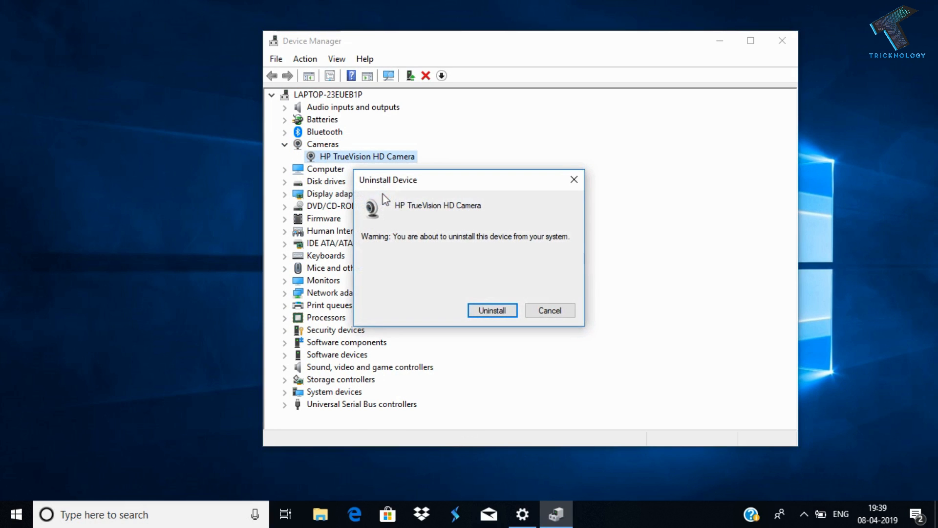
pyautogui.click(492, 310)
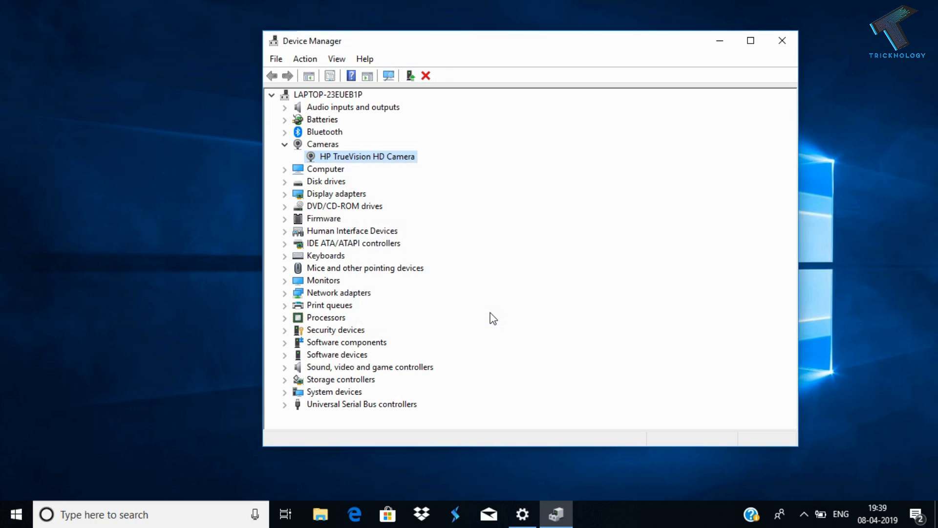
pyautogui.click(285, 144)
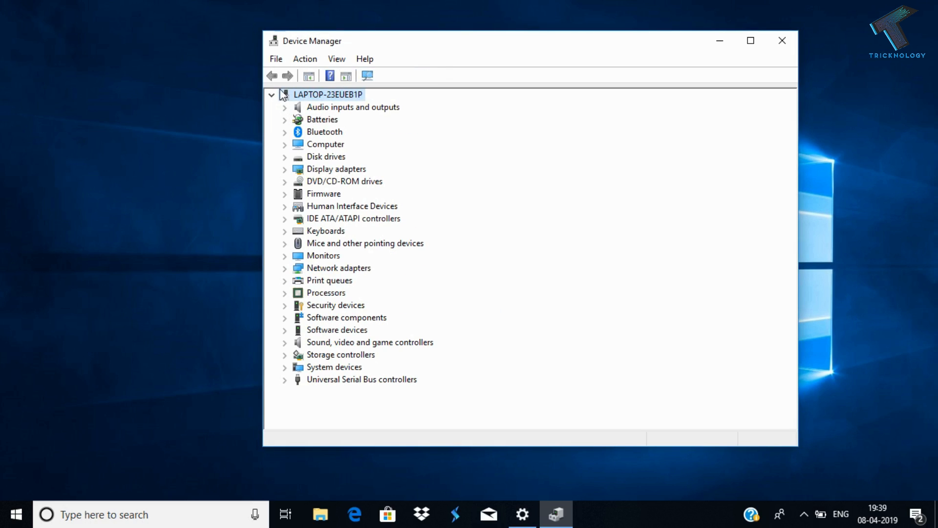
# Run Scan for hardware changes from the Action menu to redetect the camera.
pyautogui.click(304, 58)
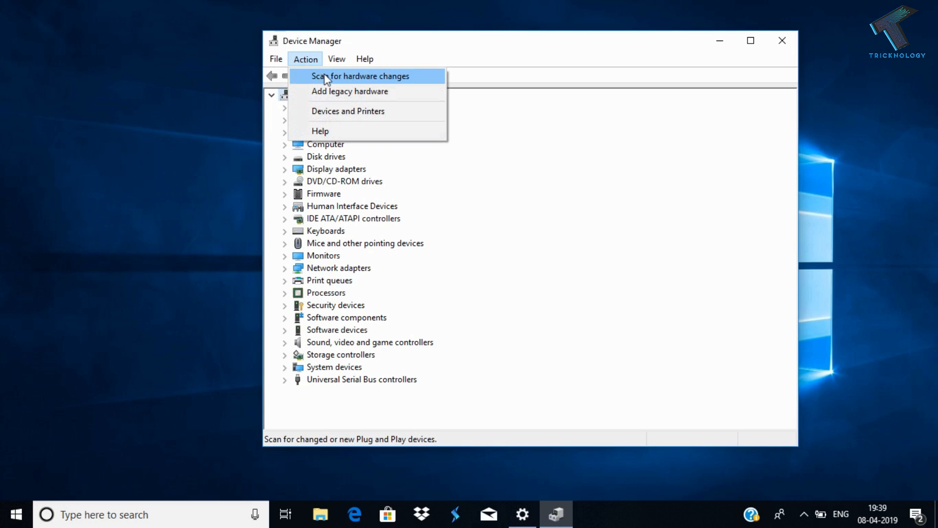
pyautogui.click(359, 76)
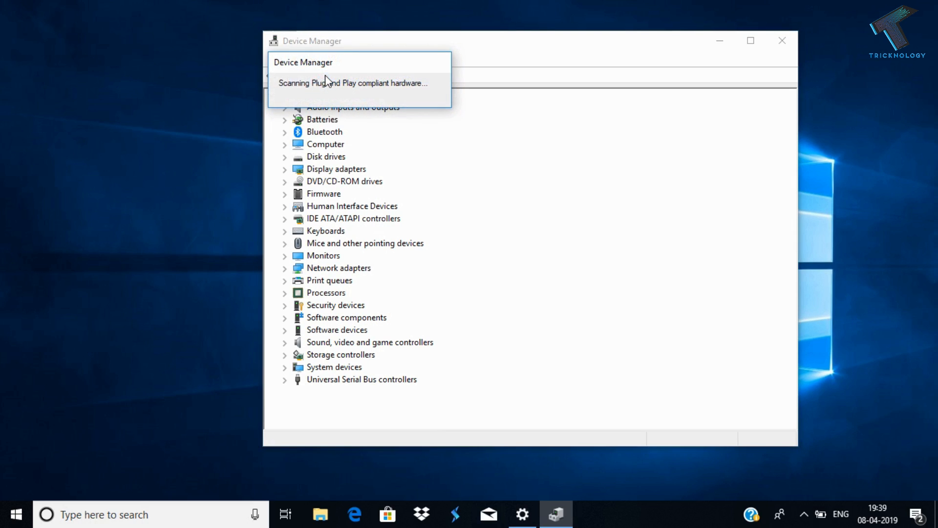